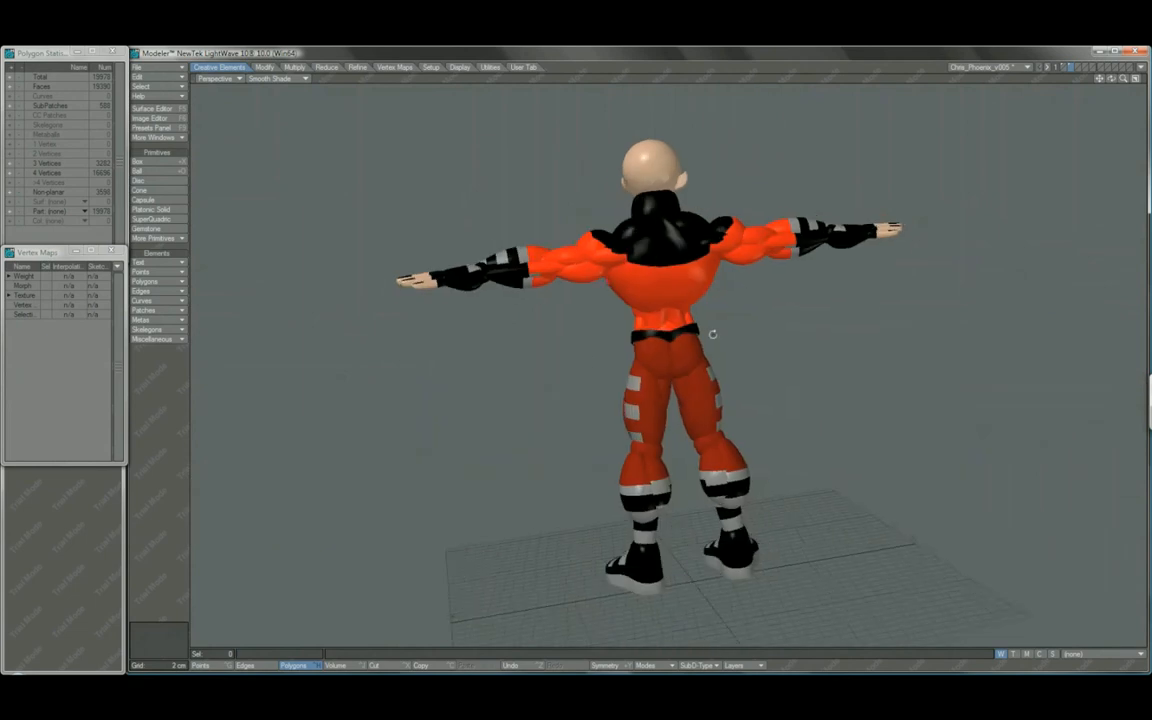
Step: Orbit to the hero's front, zoom onto the red mask and shoulders, then view the head from the side
left_click_drag(710, 334, 816, 377)
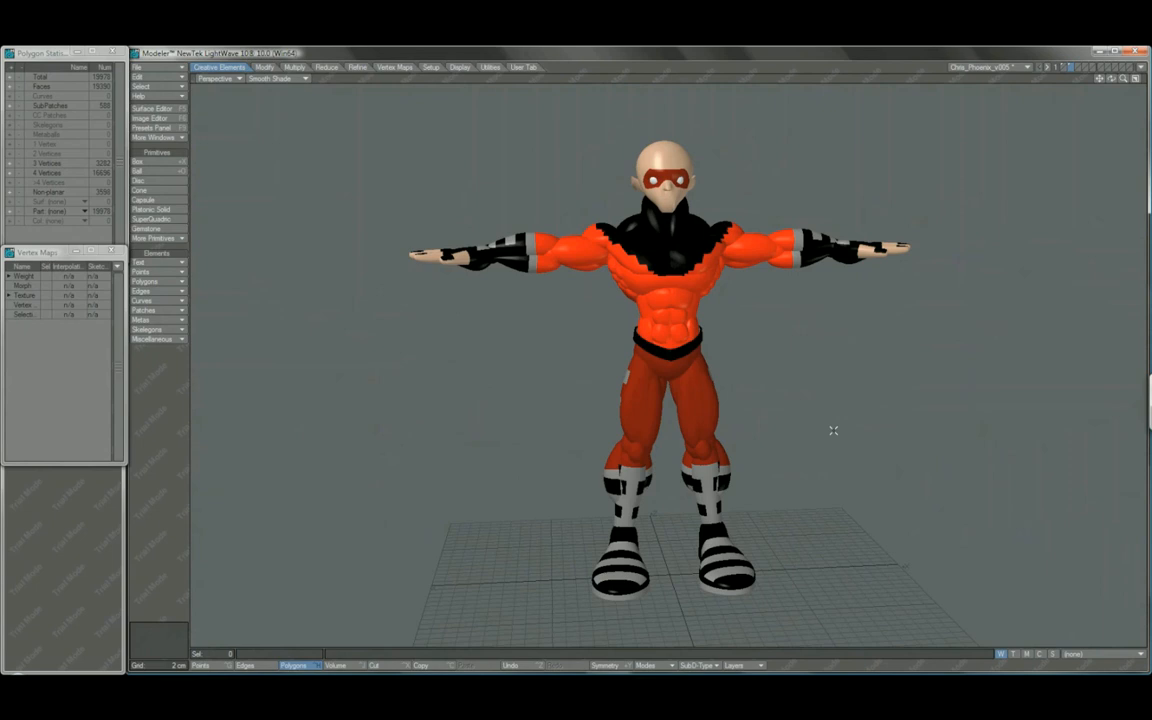
left_click_drag(833, 431, 597, 277)
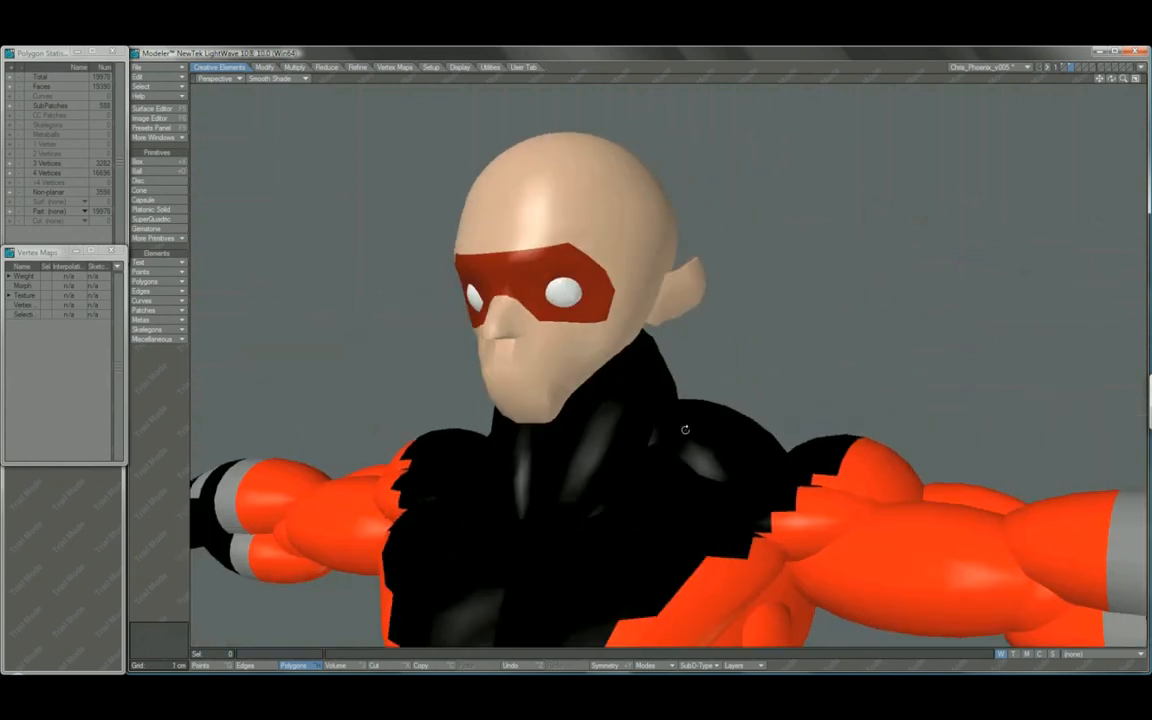
left_click_drag(685, 430, 520, 320)
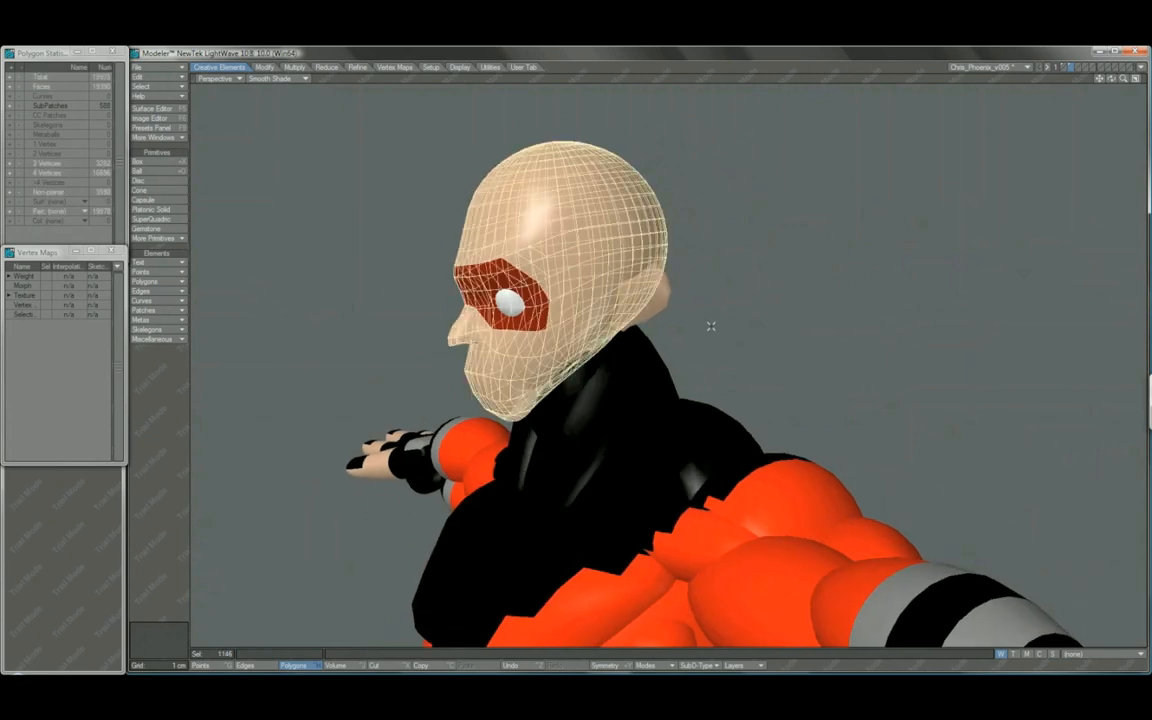
mouse_move(710, 316)
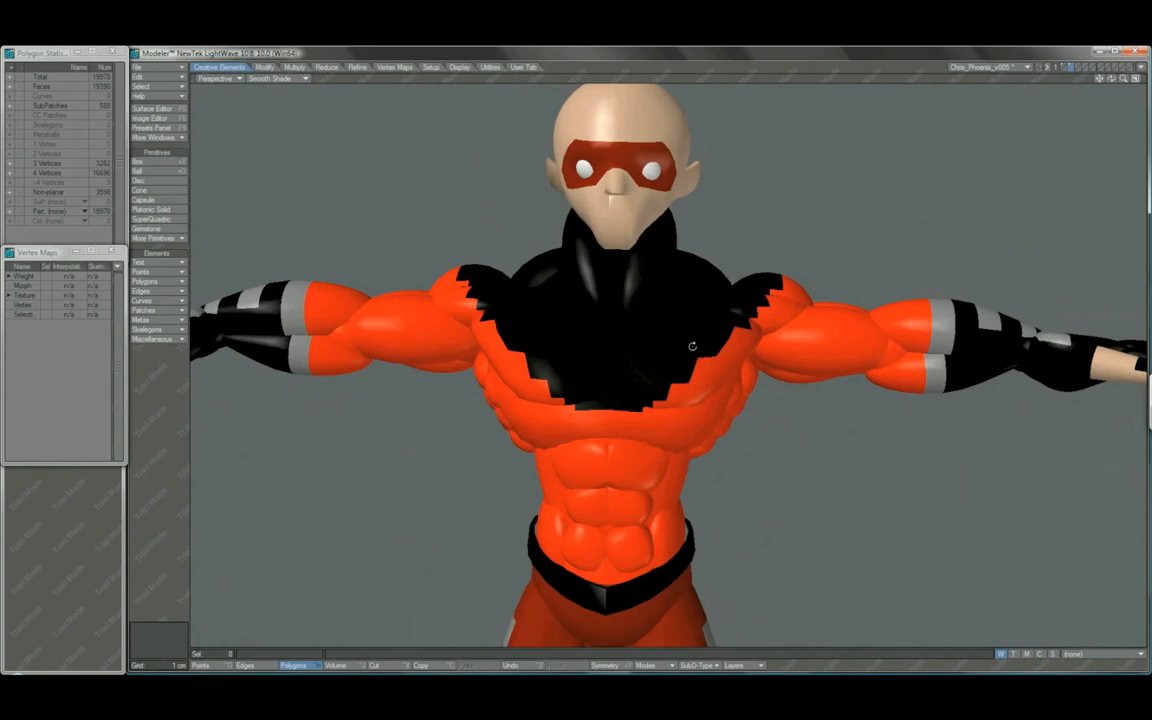
Step: Orbit across the chest to see the torso and glove sideways, then zoom out to frame the whole T-pose
left_click_drag(690, 350, 697, 371)
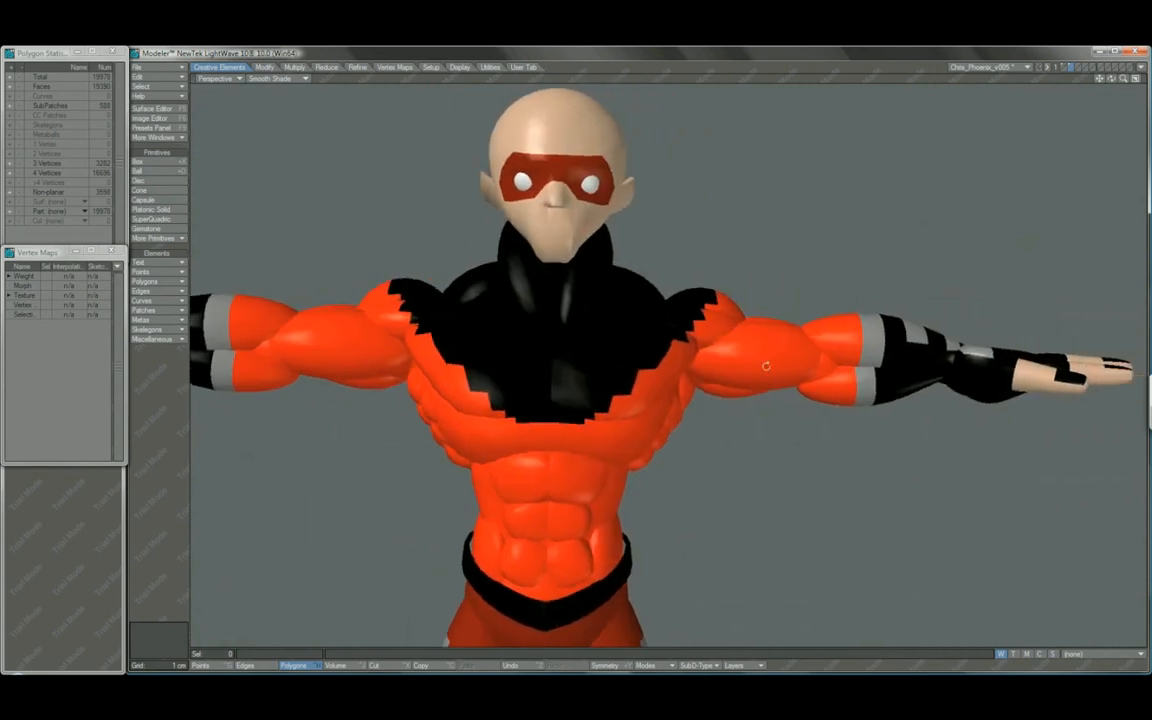
left_click_drag(765, 365, 745, 430)
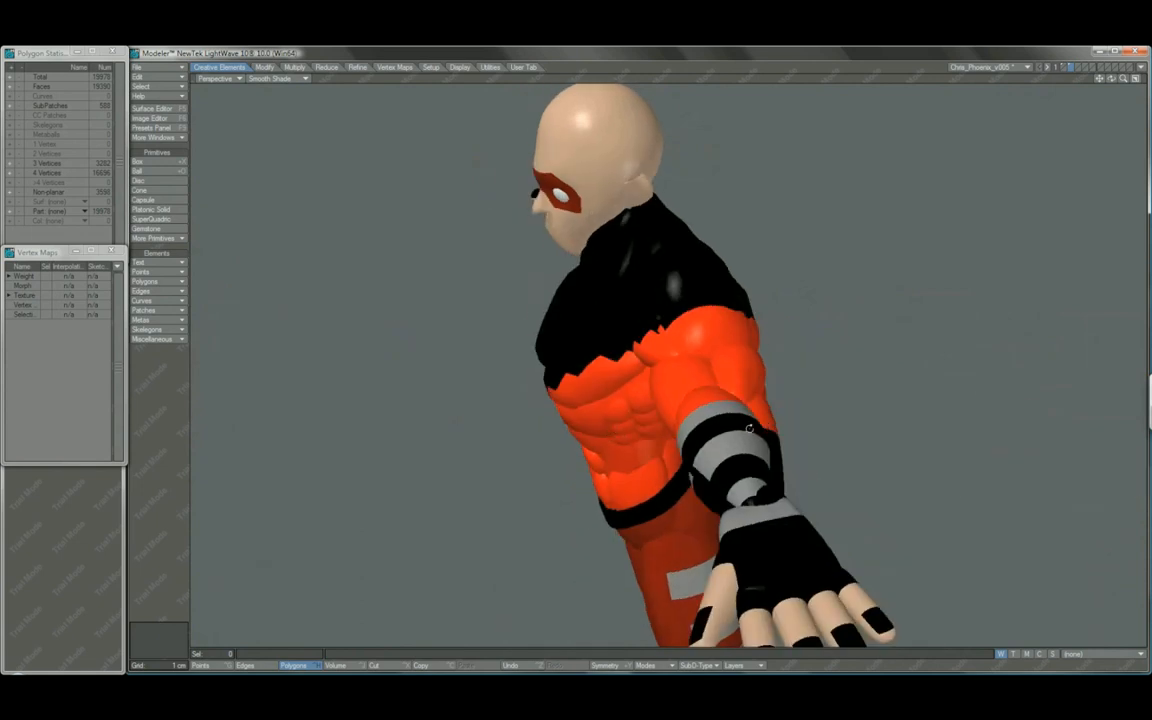
left_click_drag(750, 430, 625, 400)
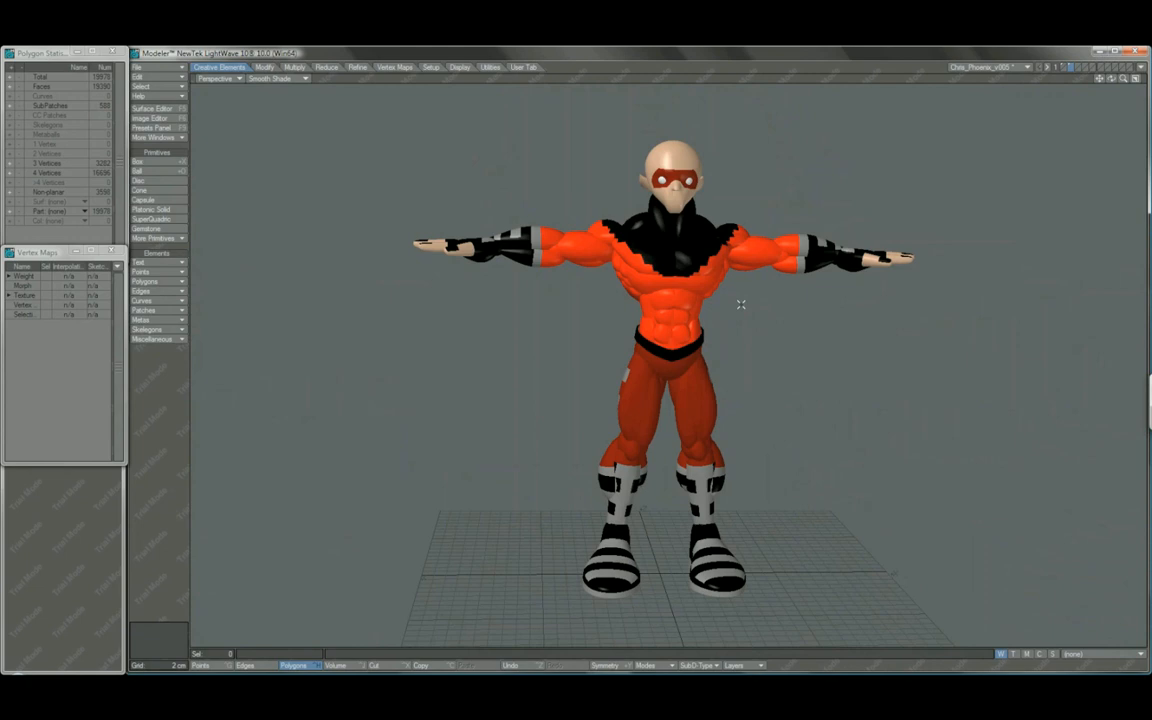
mouse_move(818, 355)
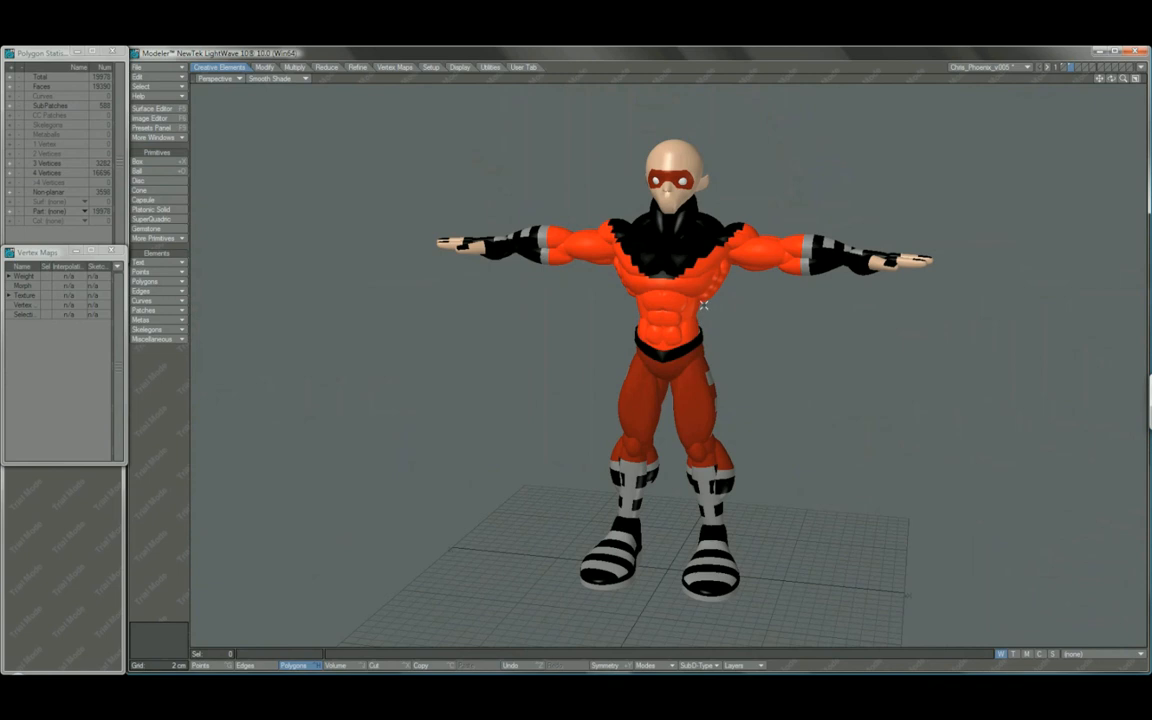
mouse_move(680, 360)
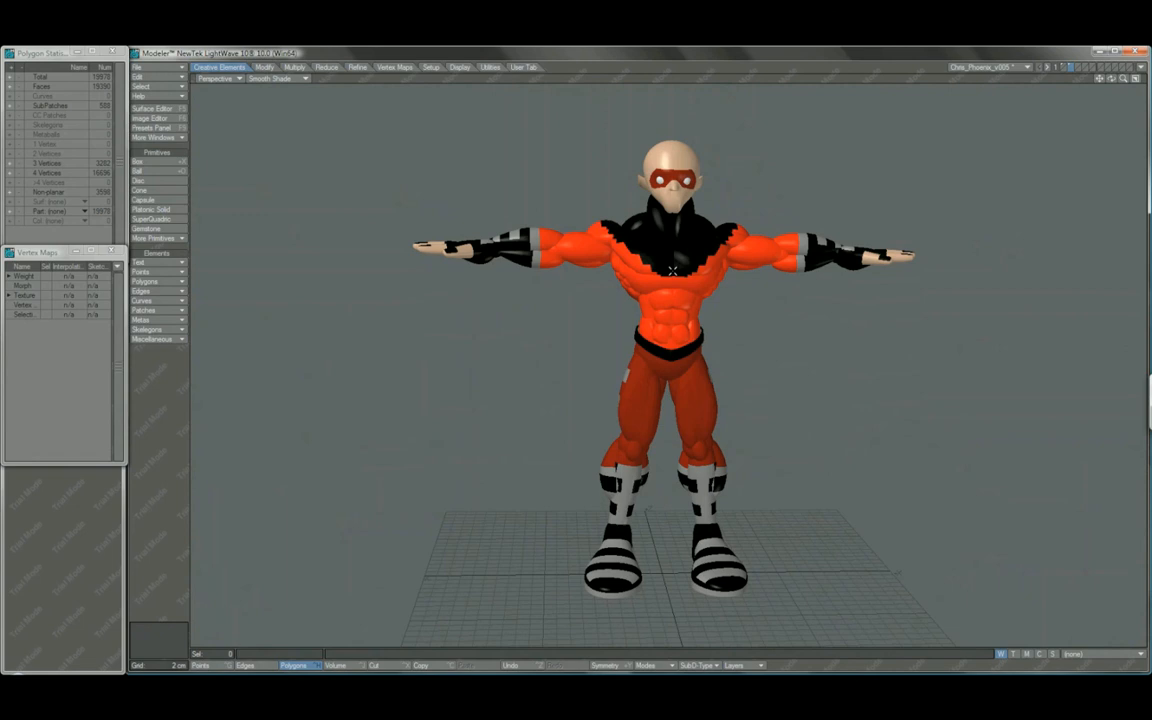
mouse_move(689, 247)
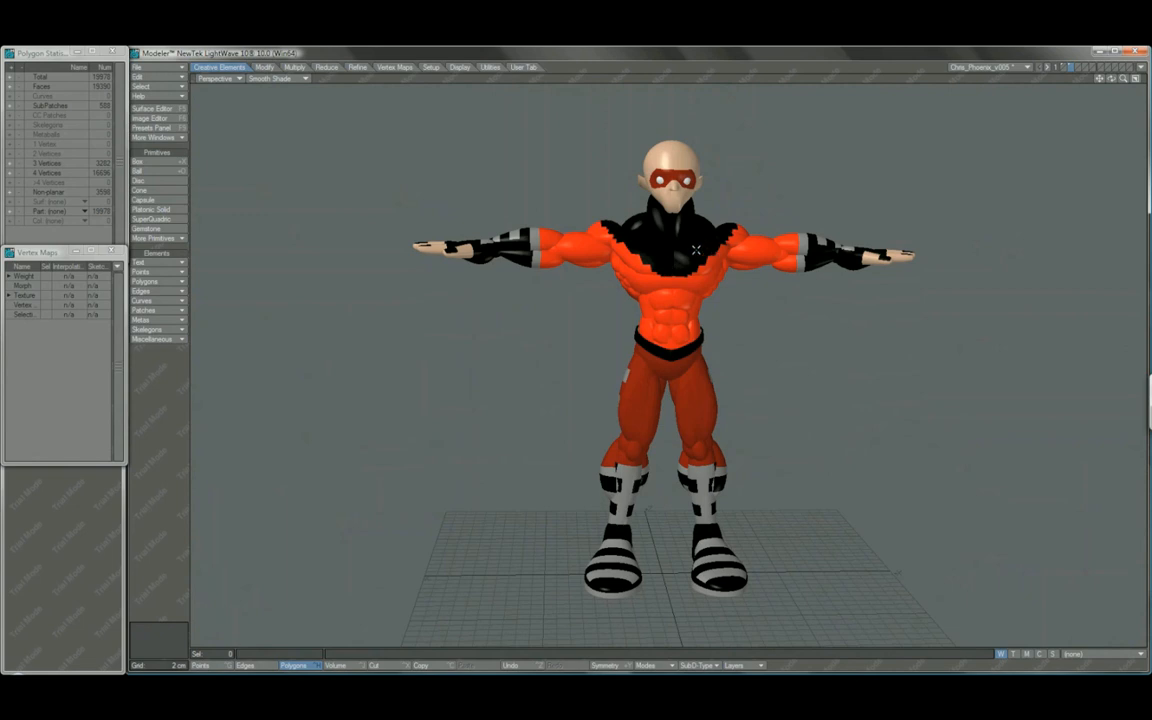
mouse_move(680, 384)
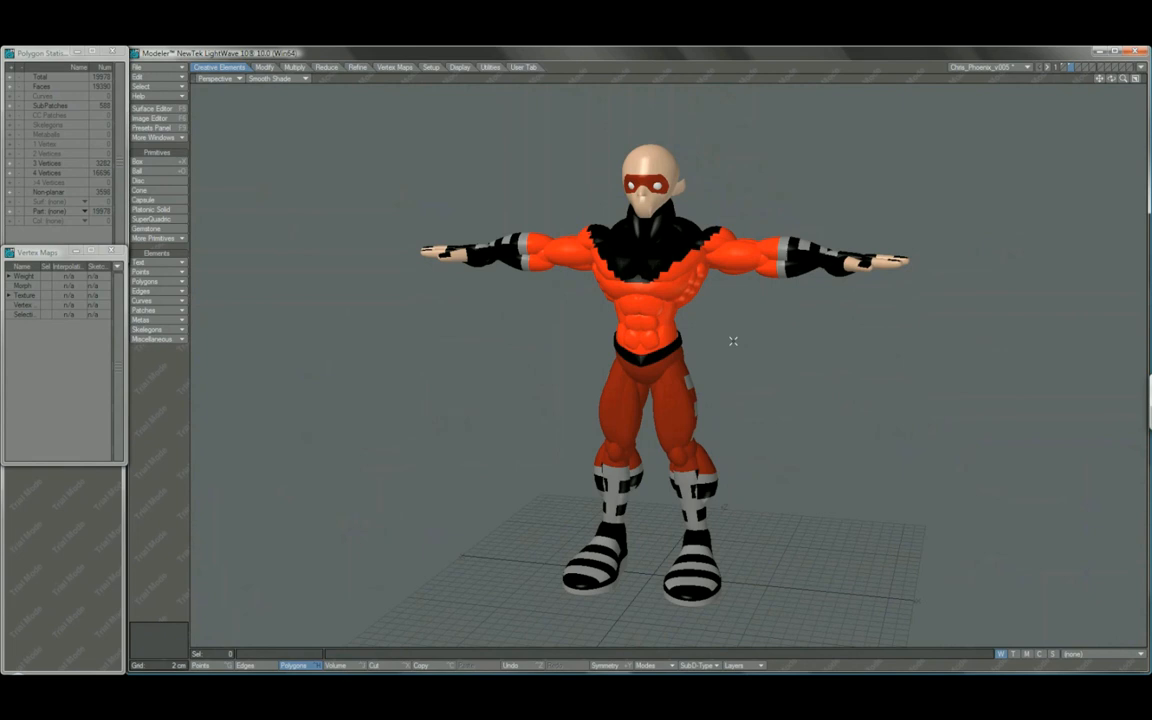
Step: Zoom in and tilt the view toward the hero's masked head and orange-and-black torso
left_click_drag(730, 340, 710, 320)
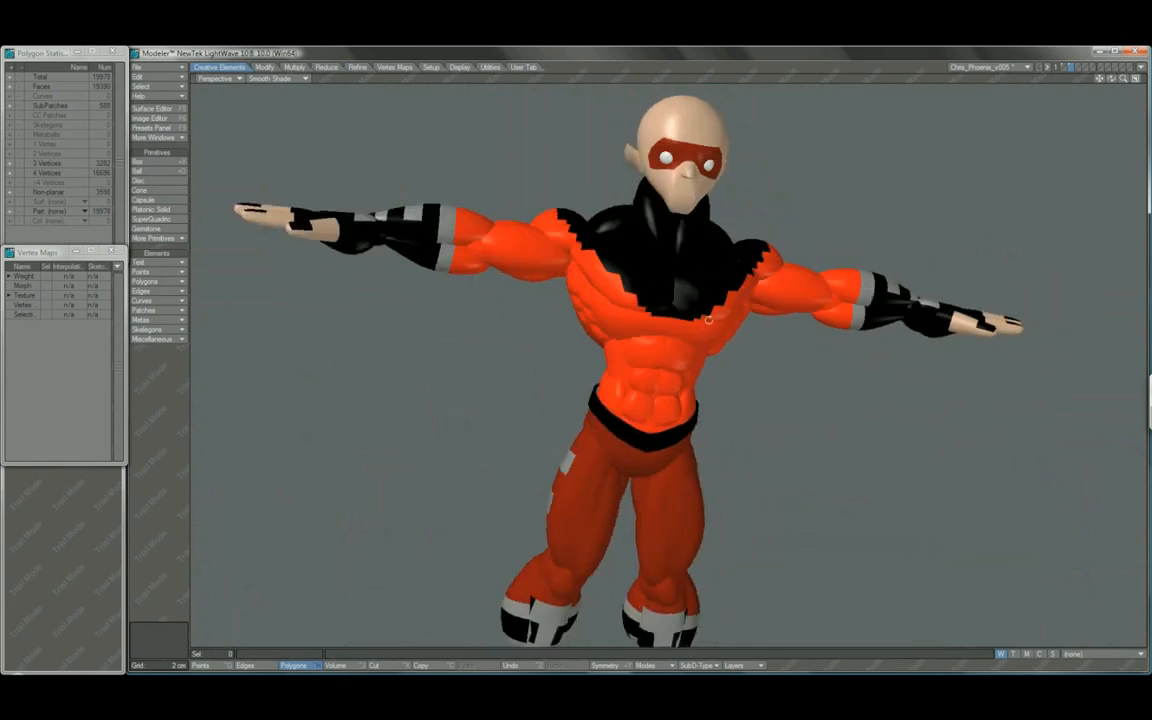